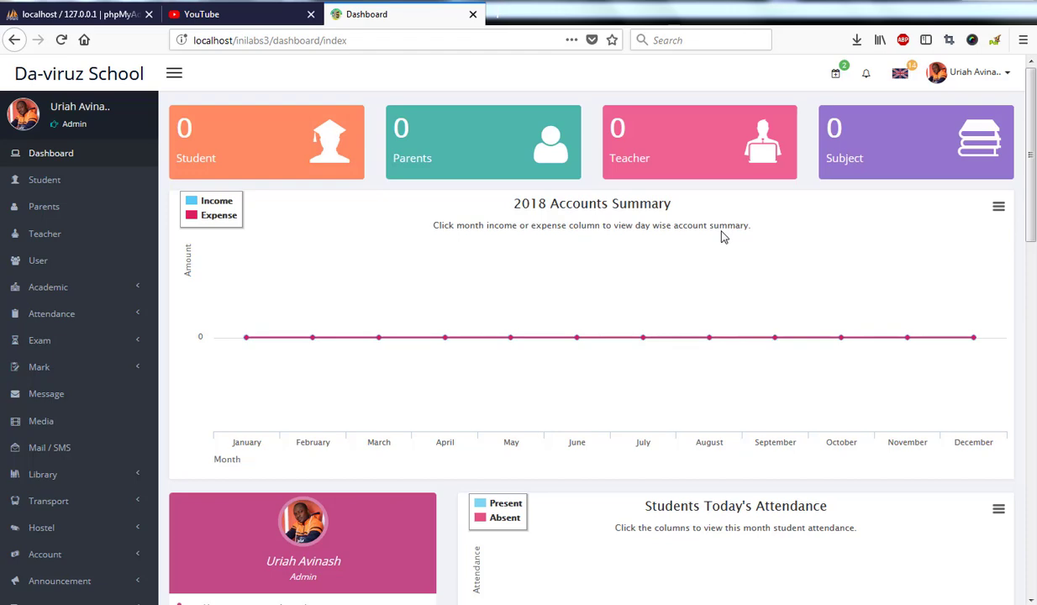
mouse_move(655, 242)
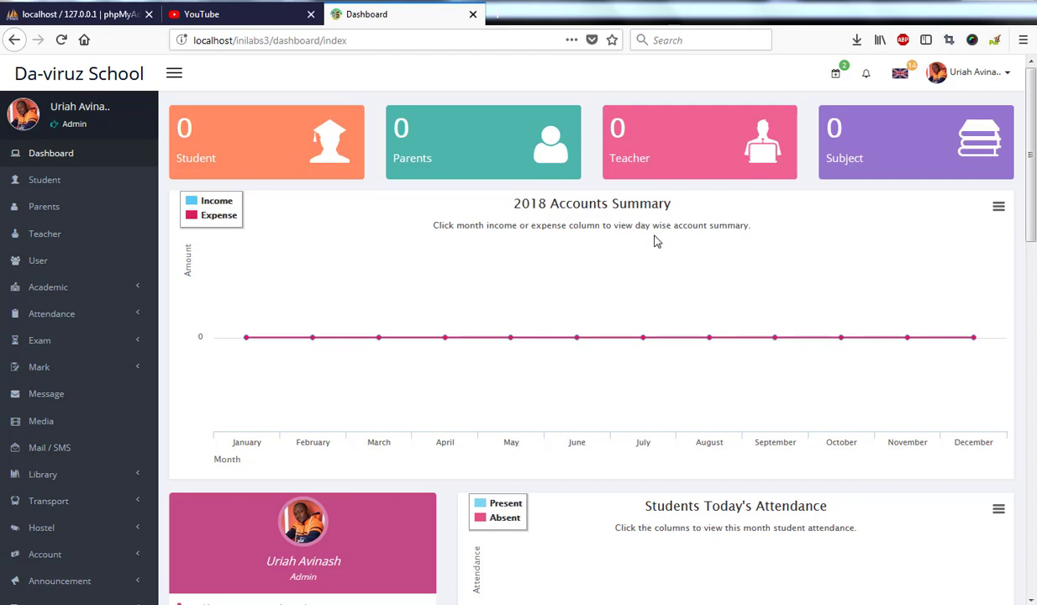
mouse_move(126, 203)
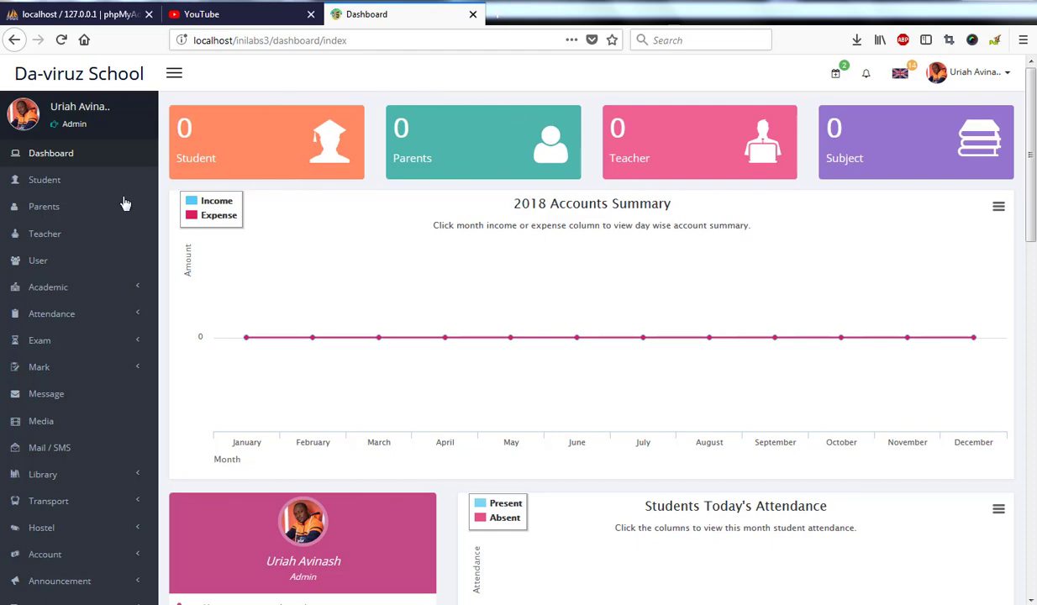
mouse_move(548, 203)
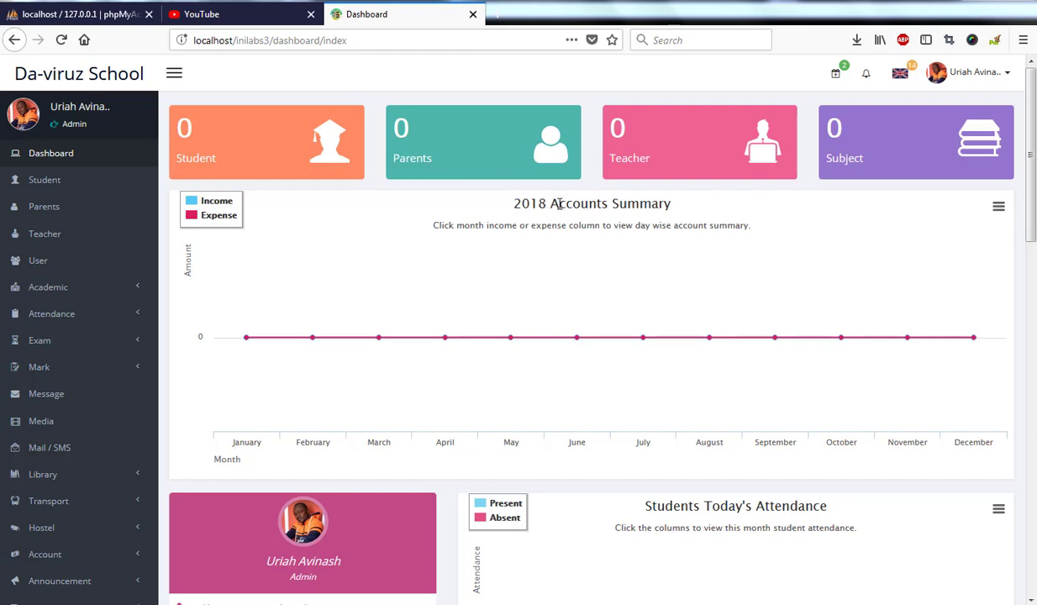
mouse_move(165, 84)
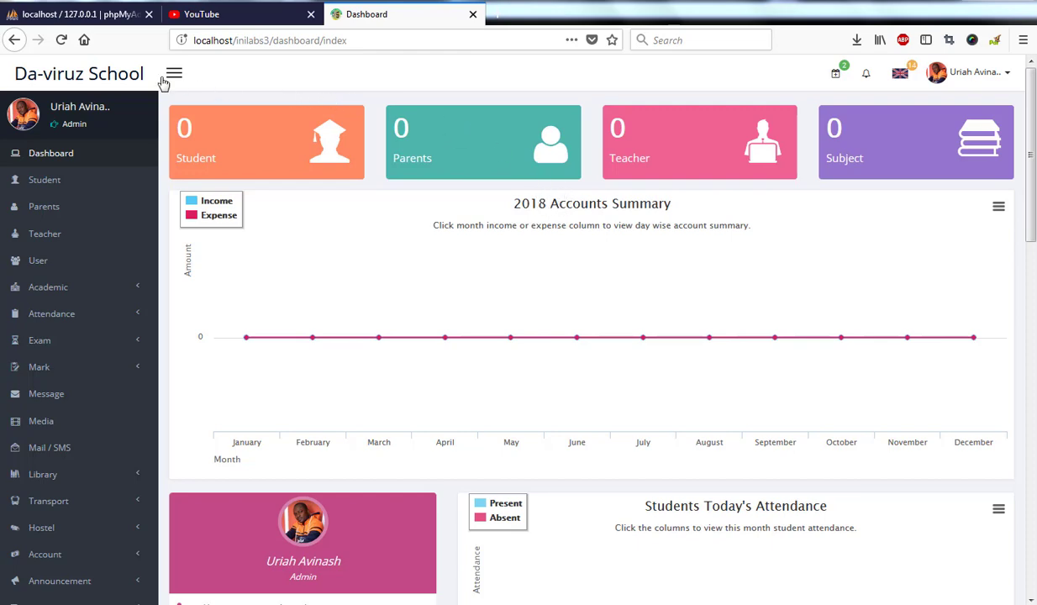
mouse_move(81, 76)
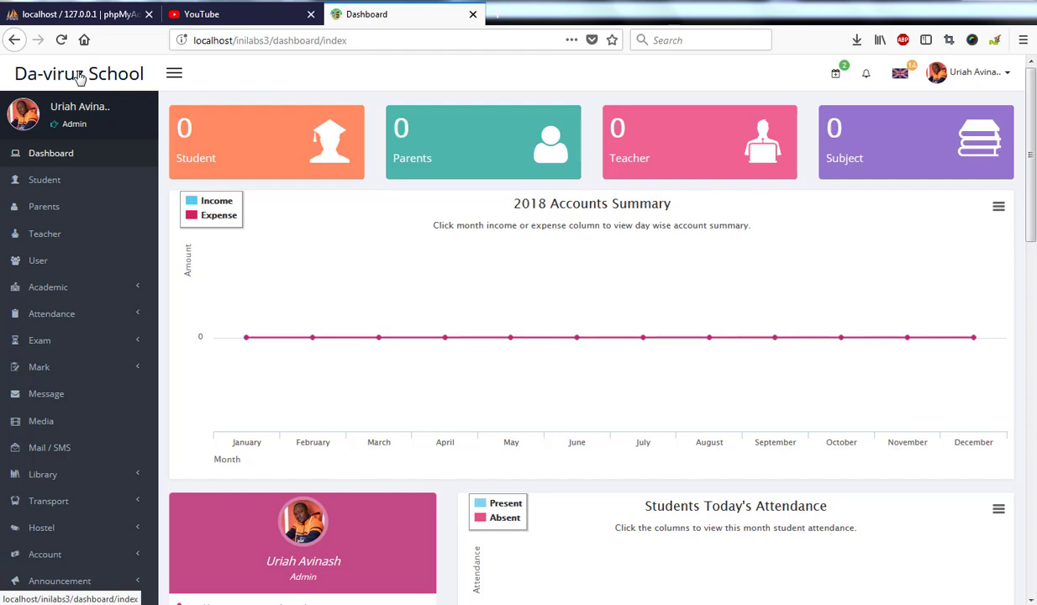
mouse_move(447, 87)
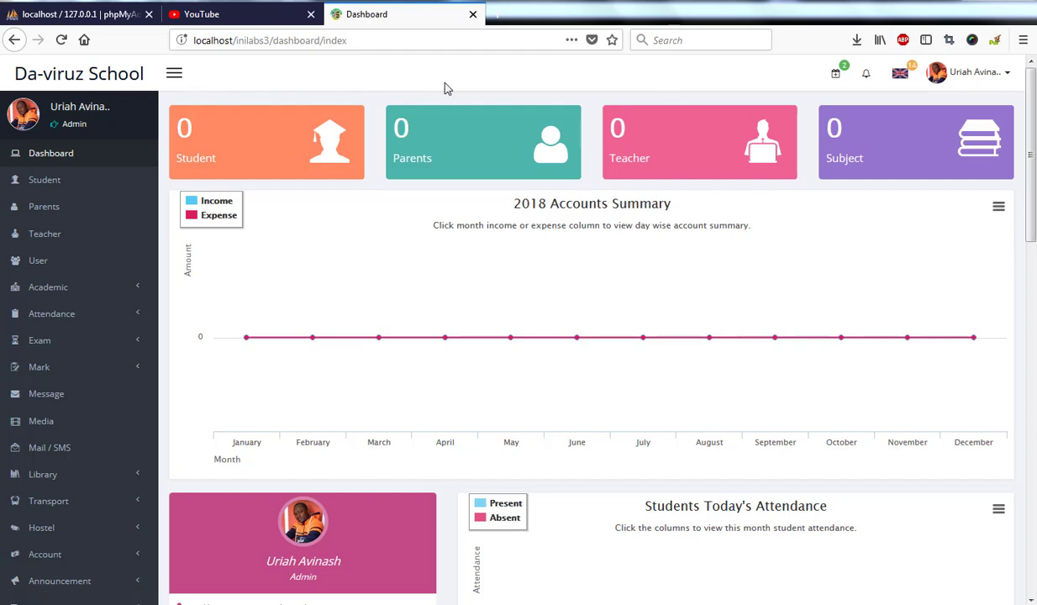
mouse_move(430, 94)
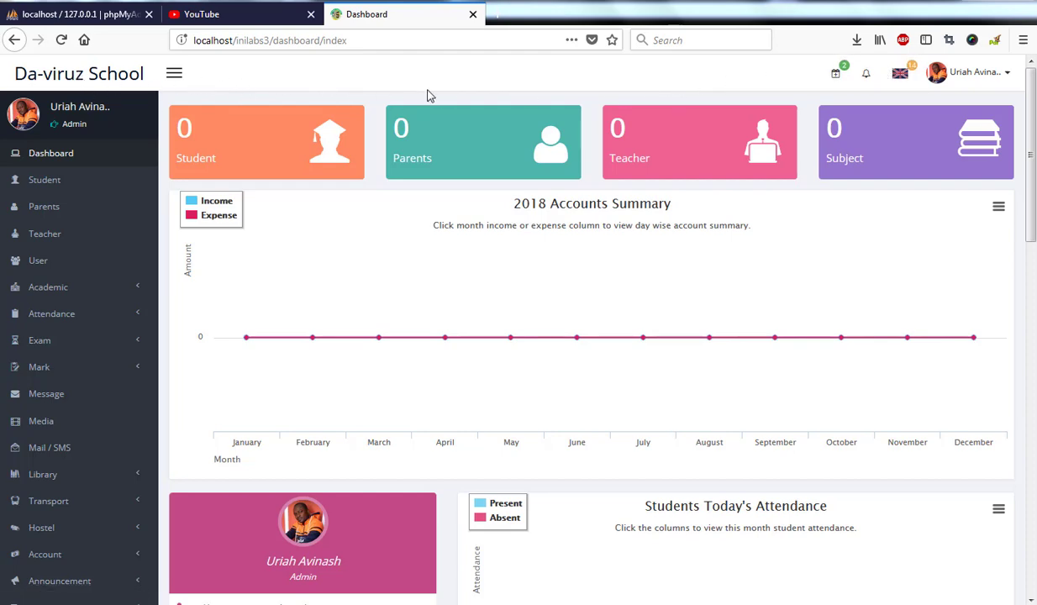
mouse_move(93, 80)
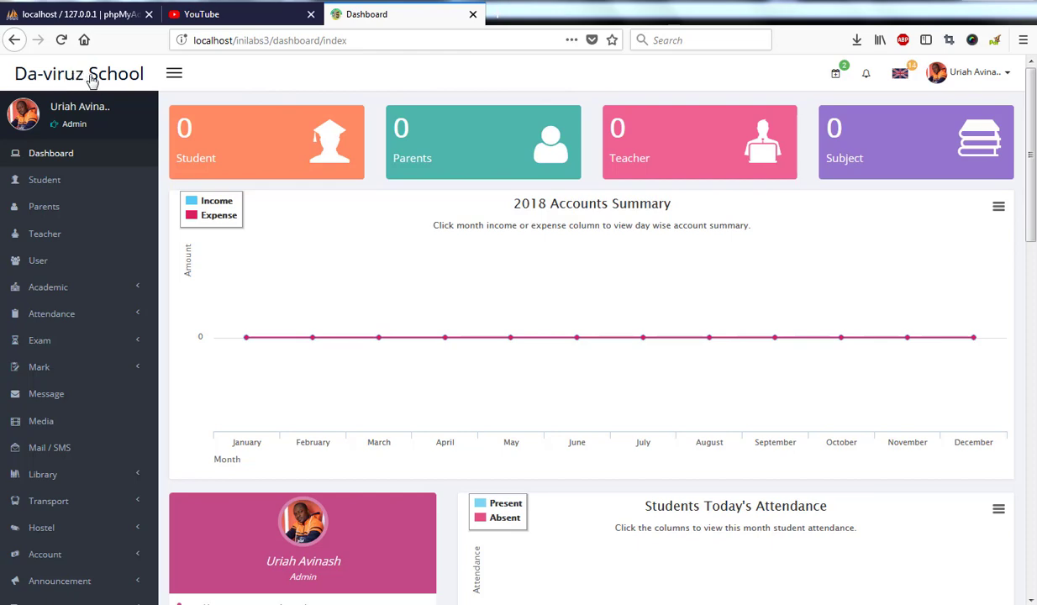
mouse_move(175, 74)
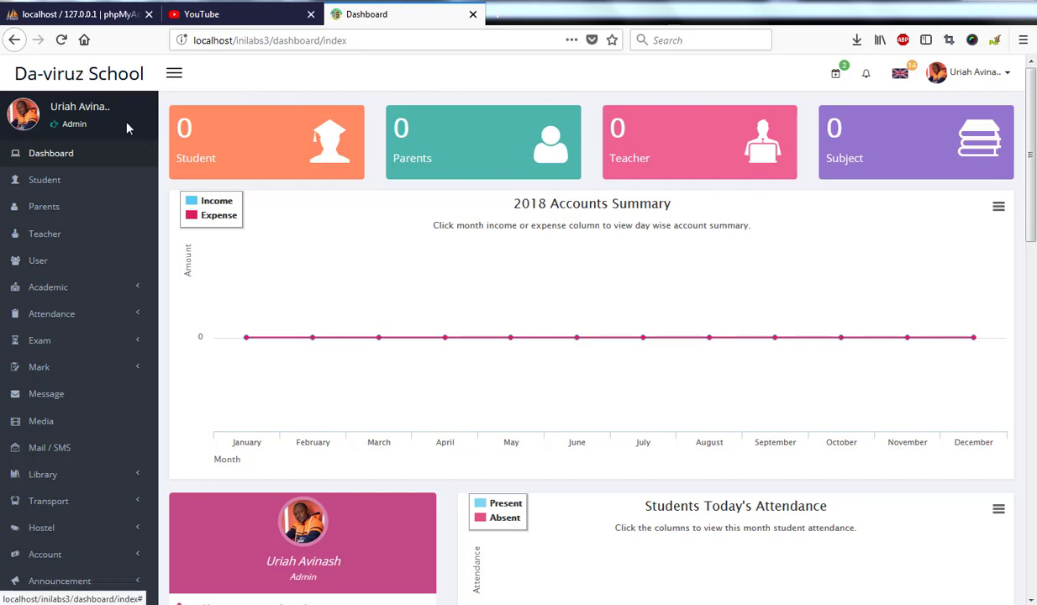
mouse_move(43, 205)
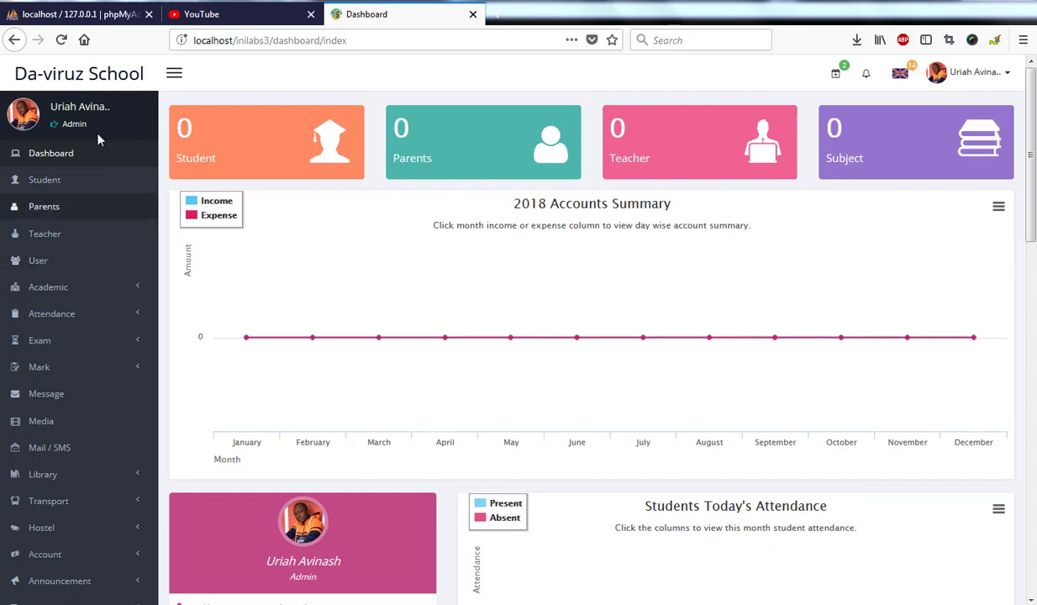
mouse_move(837, 76)
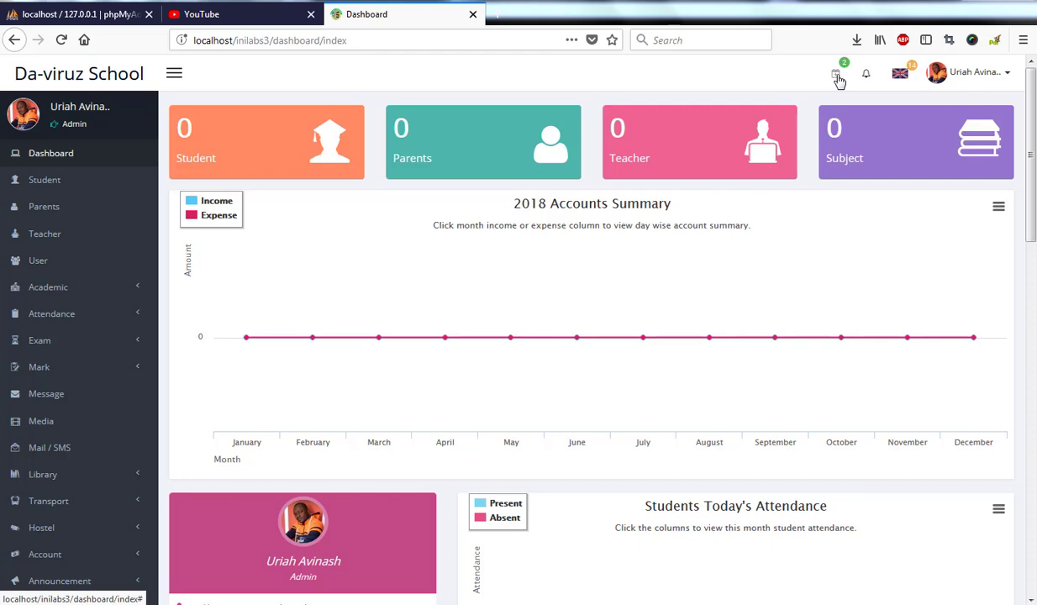
Step: Reveal the school-year choices, then list the interface languages with English marked current
click(837, 72)
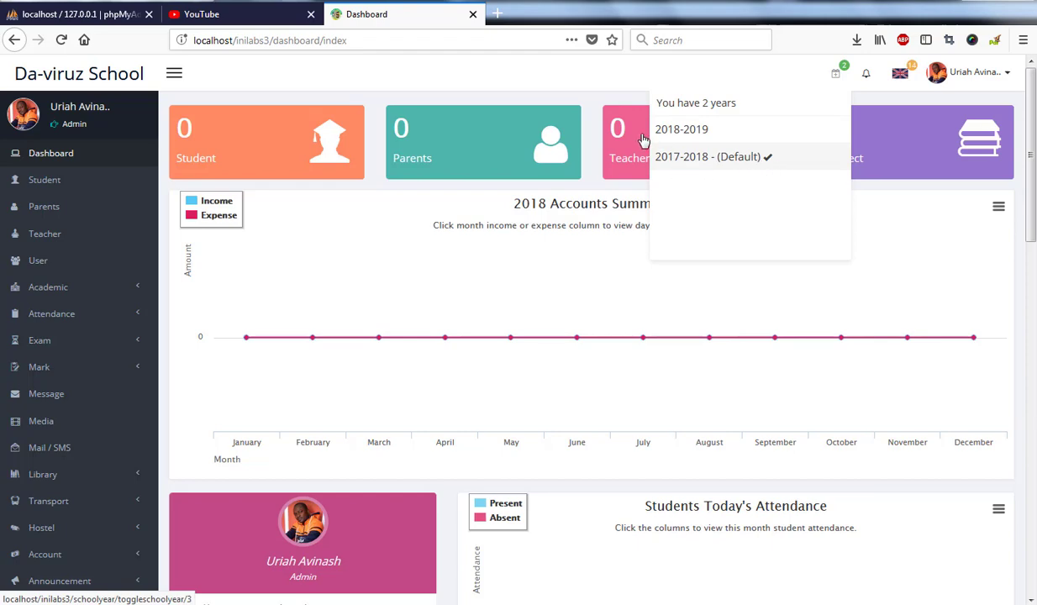
mouse_move(714, 135)
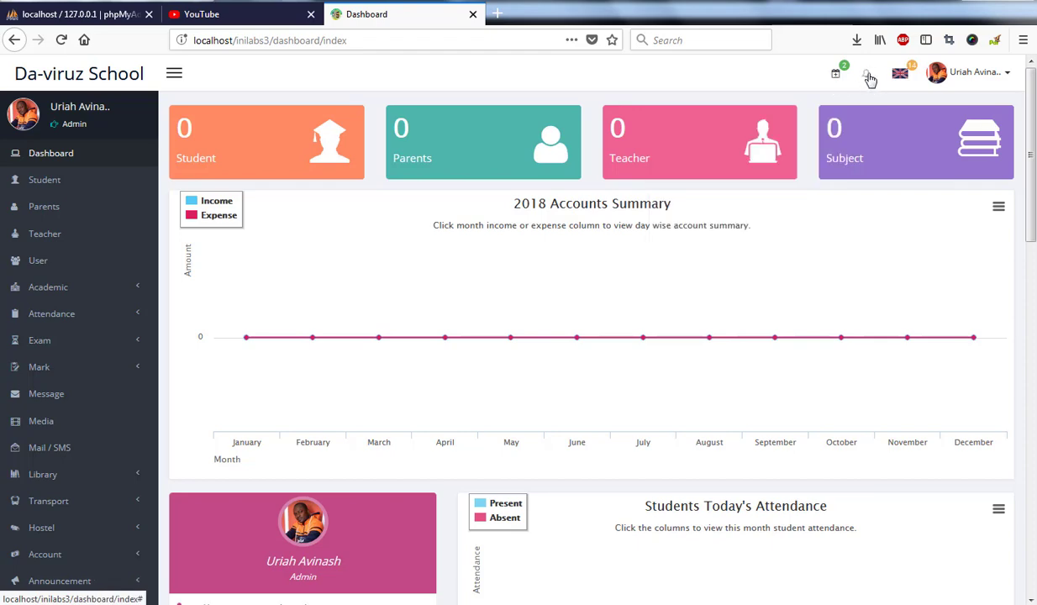
click(901, 72)
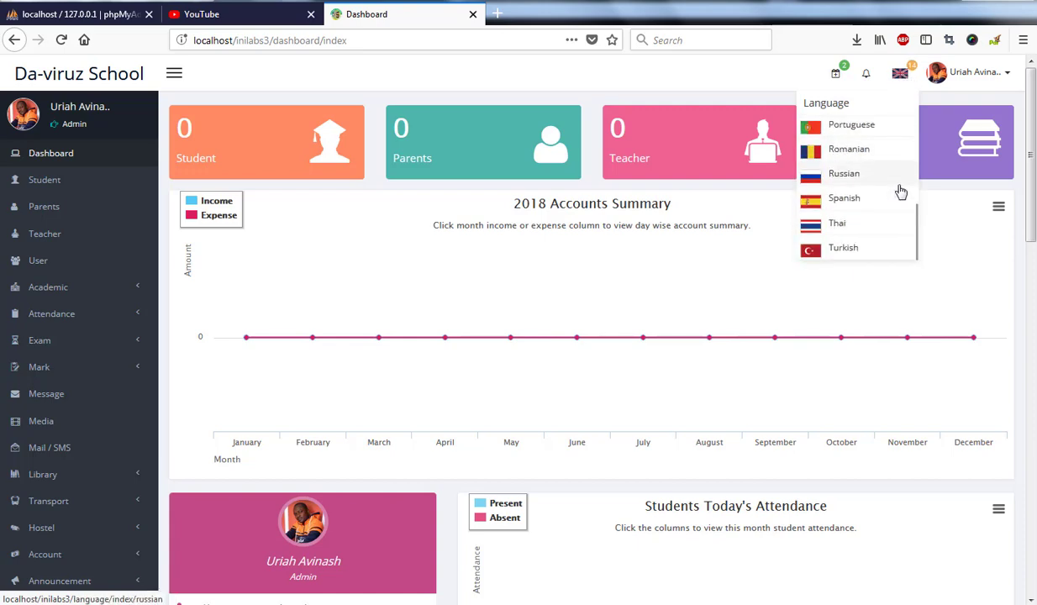
scroll(up, 3)
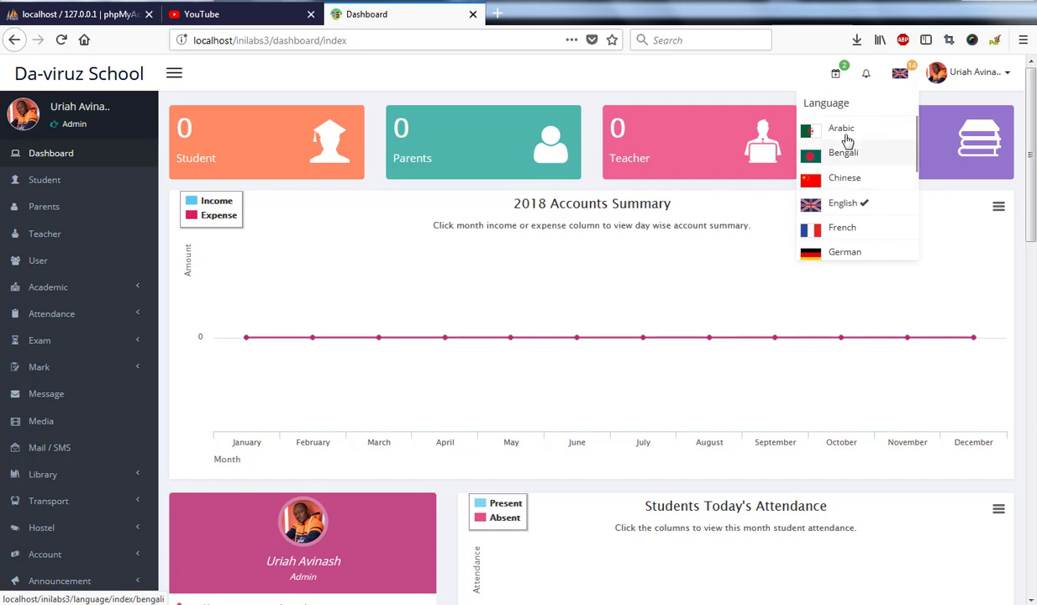
mouse_move(966, 74)
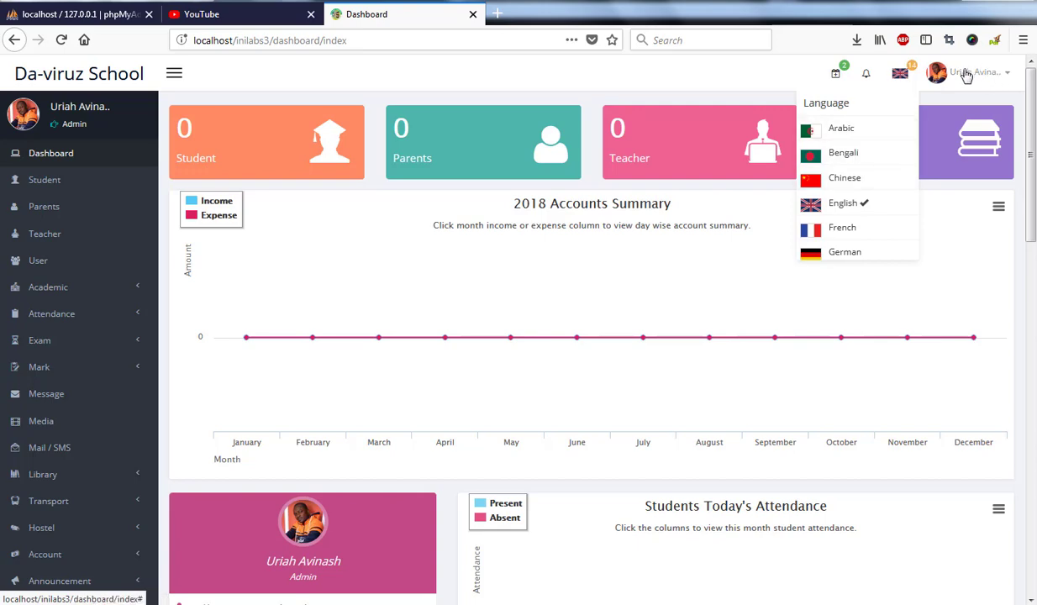
Step: Show the signed-in admin's account options: Profile, Password and Log out
click(974, 72)
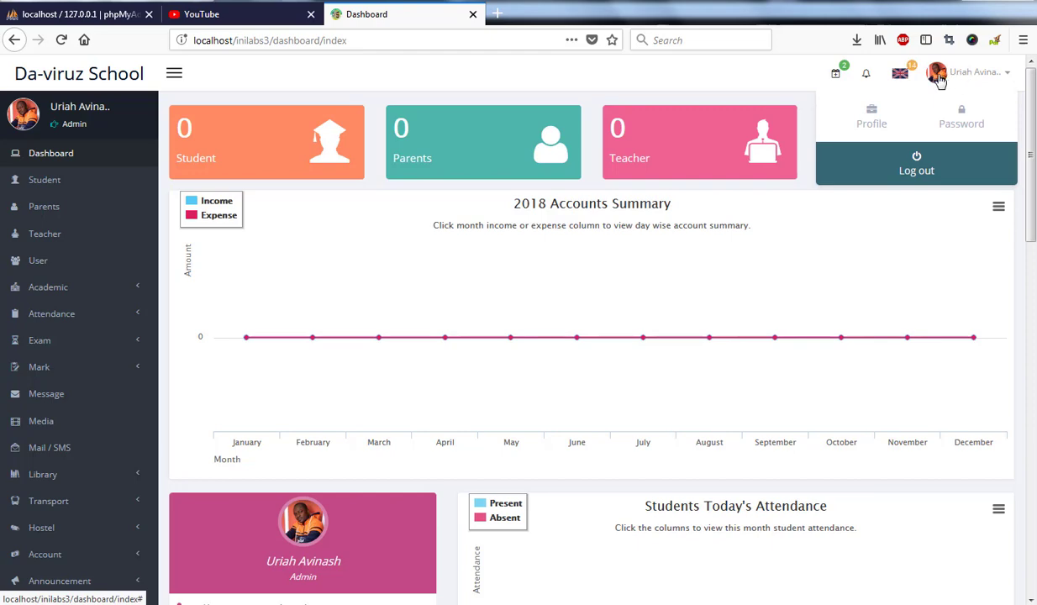
mouse_move(994, 82)
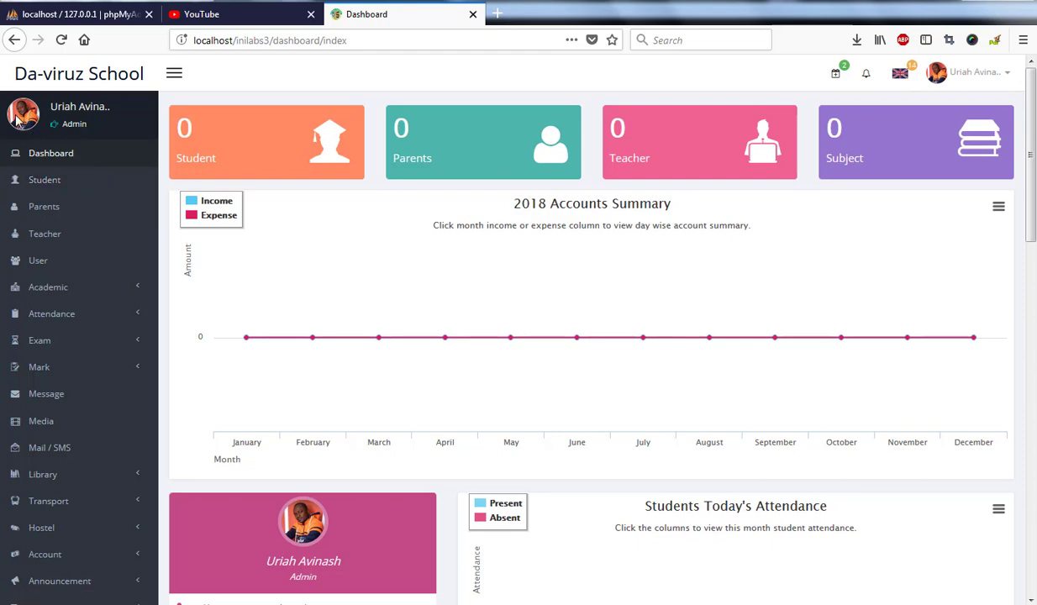
mouse_move(74, 133)
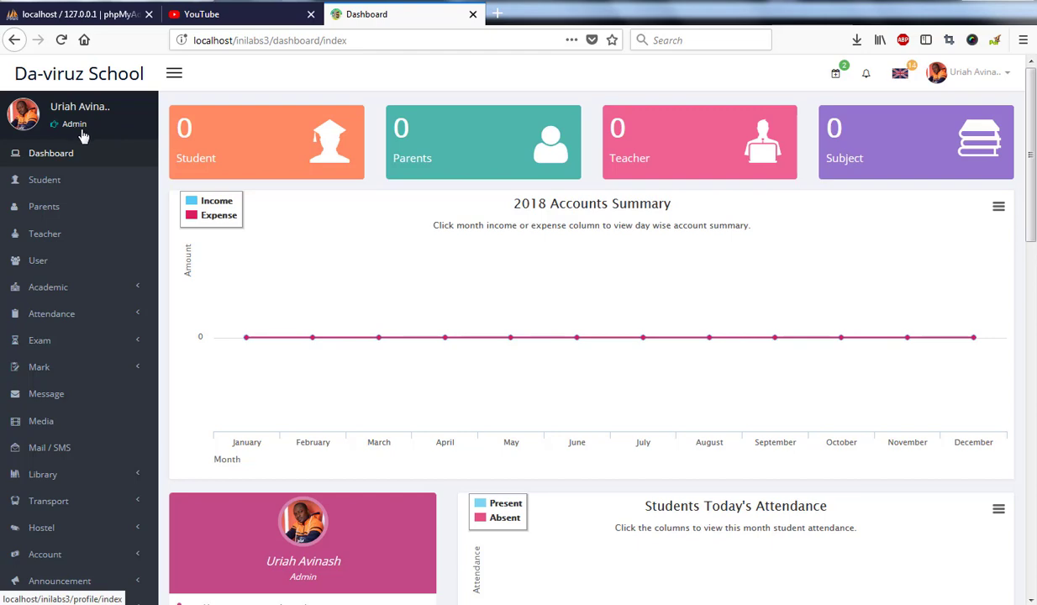
scroll(down, 3)
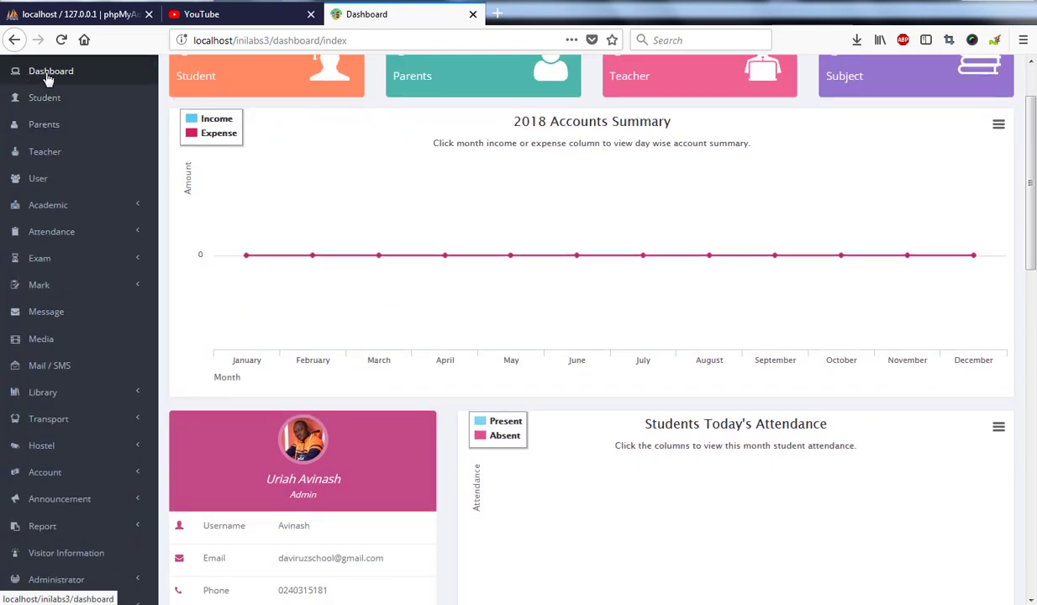
mouse_move(444, 255)
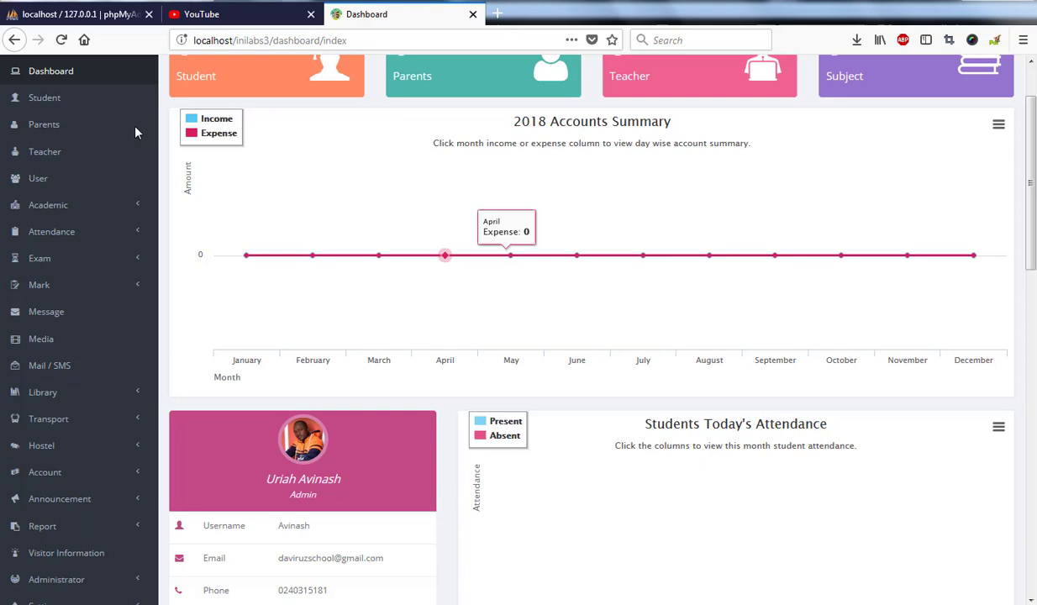
mouse_move(44, 124)
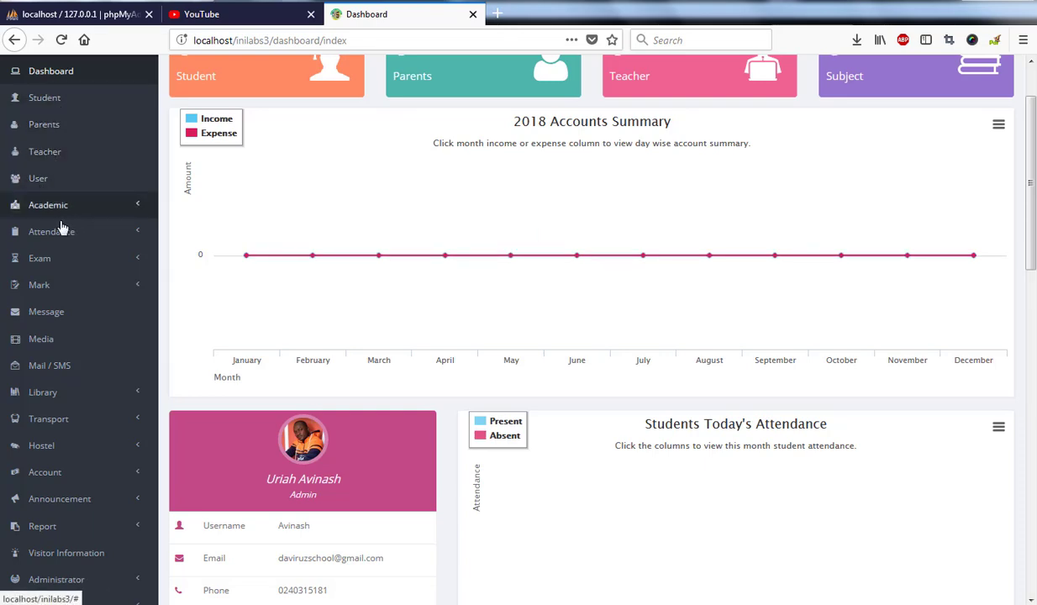
scroll(down, 3)
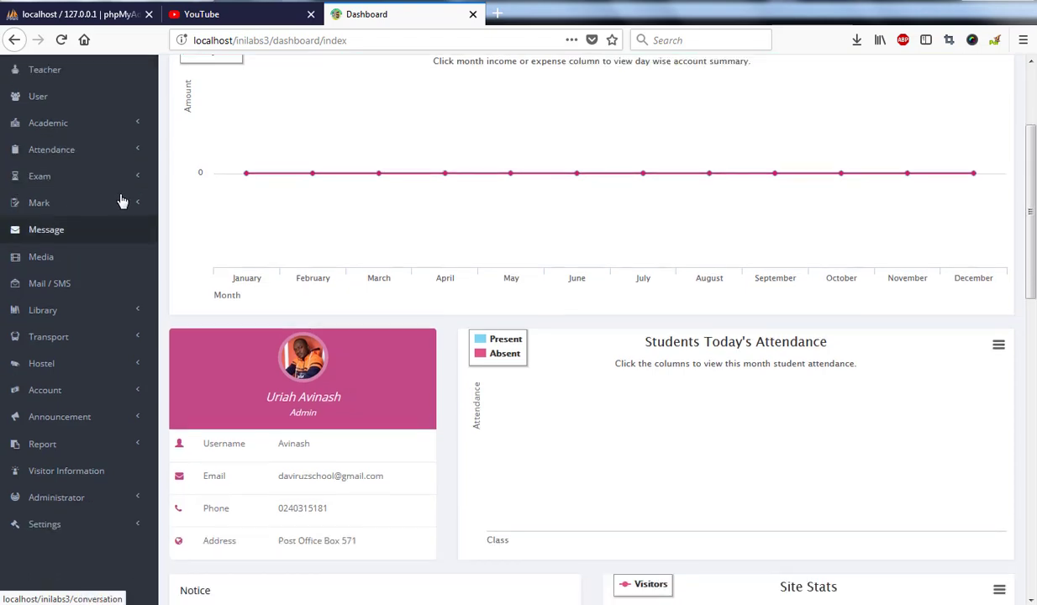
mouse_move(87, 256)
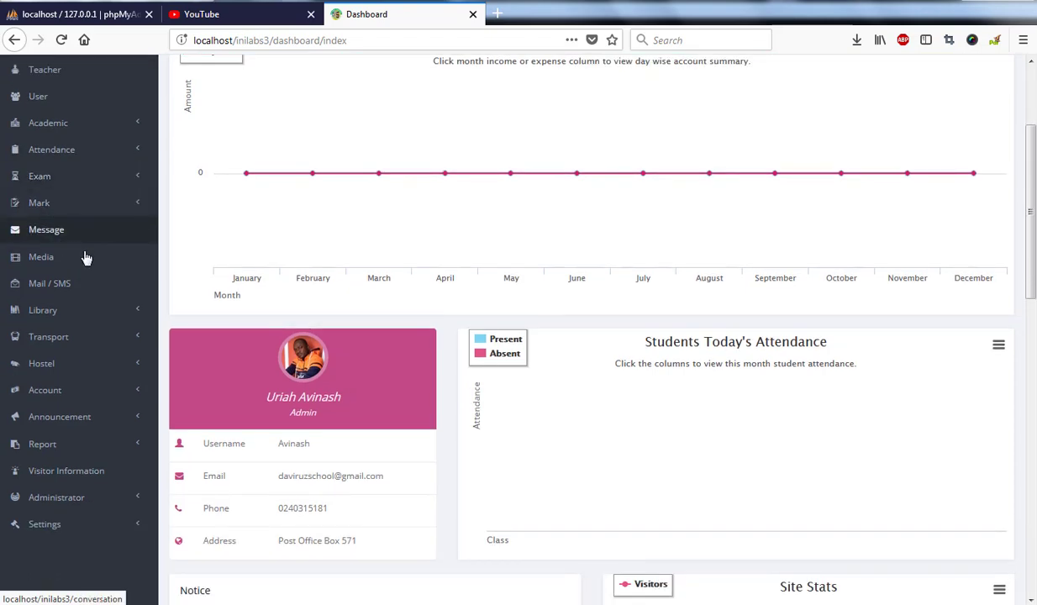
mouse_move(98, 282)
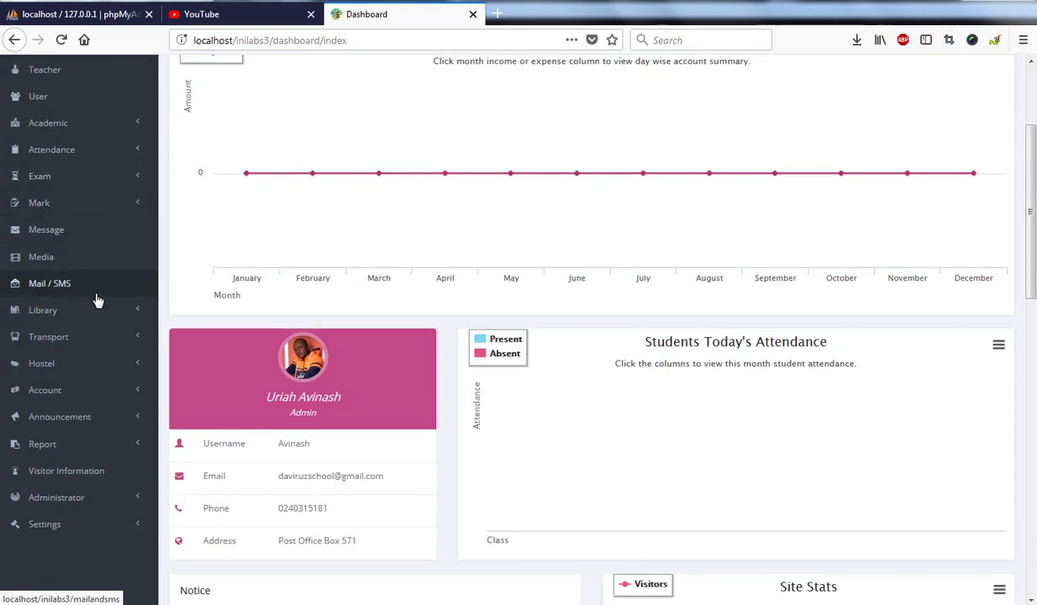
scroll(down, 3)
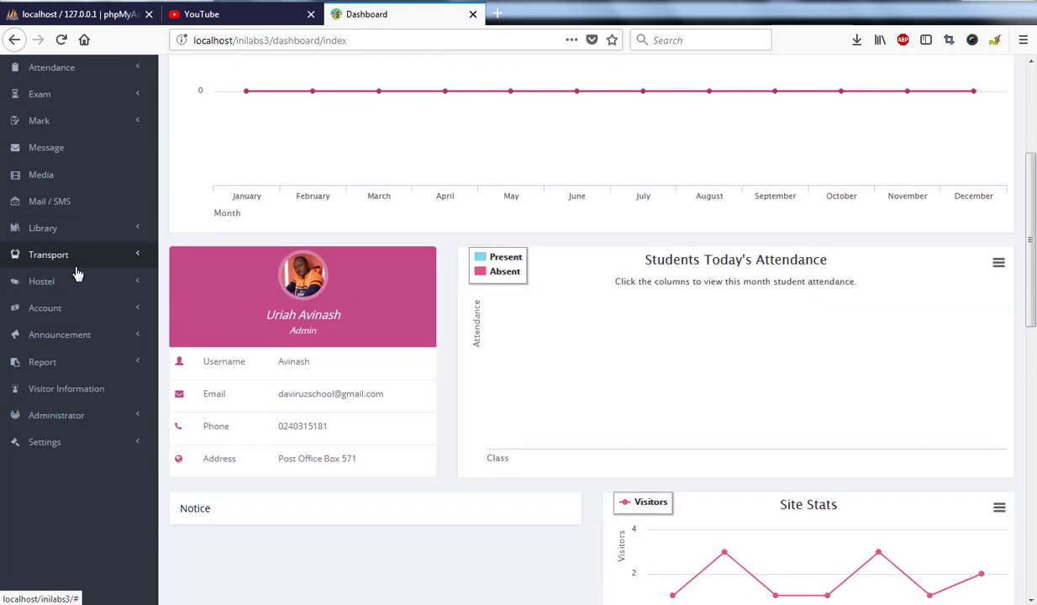
mouse_move(99, 272)
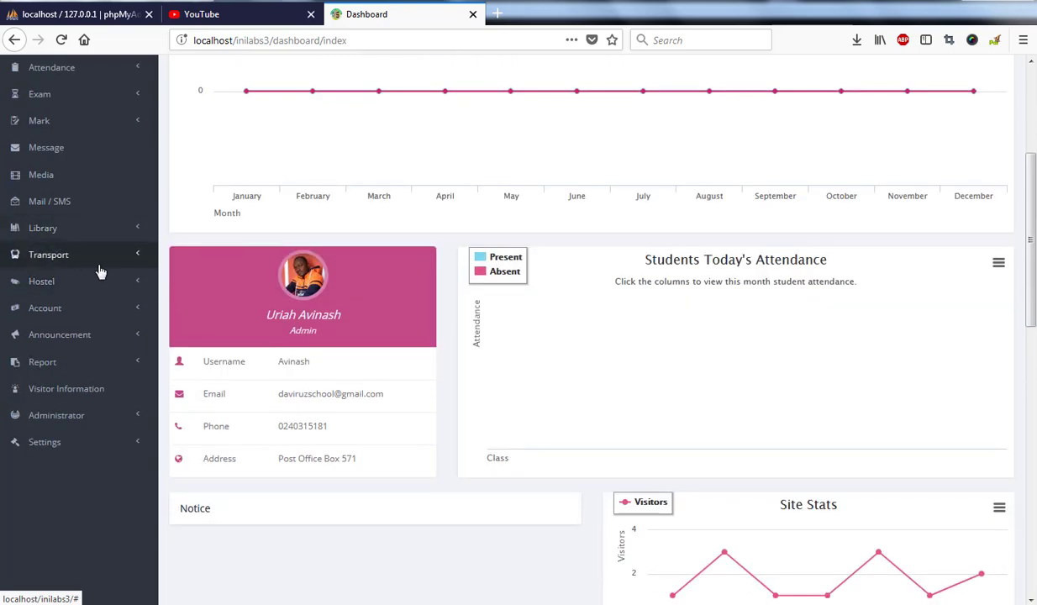
mouse_move(68, 308)
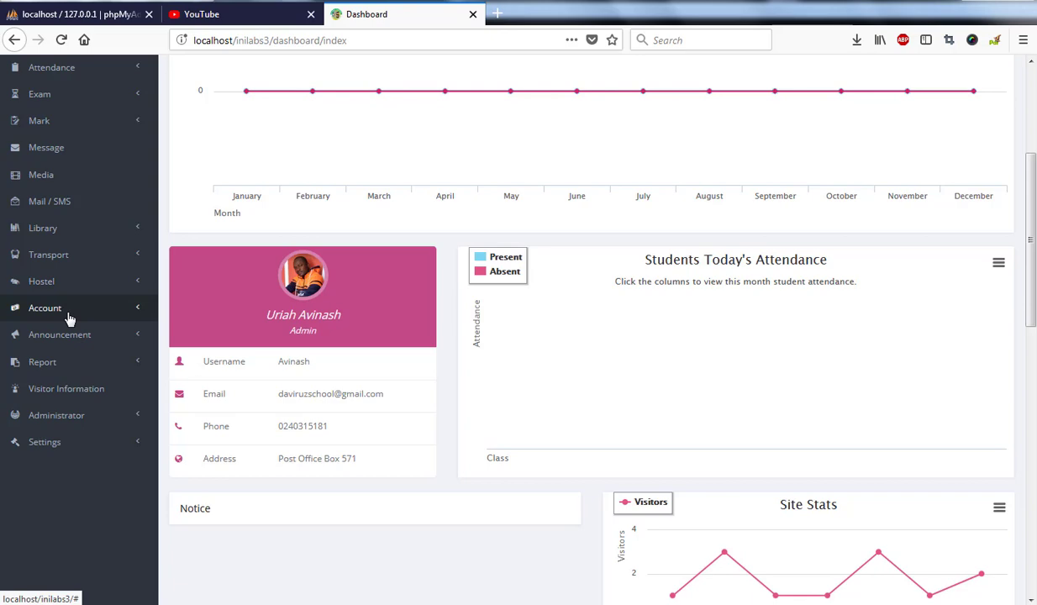
mouse_move(42, 361)
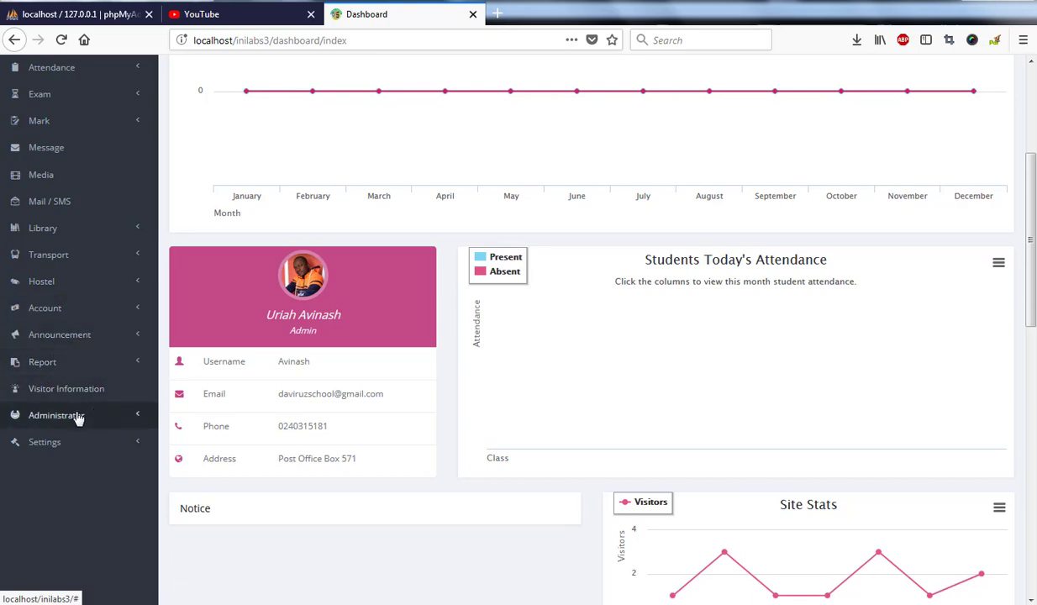
mouse_move(114, 427)
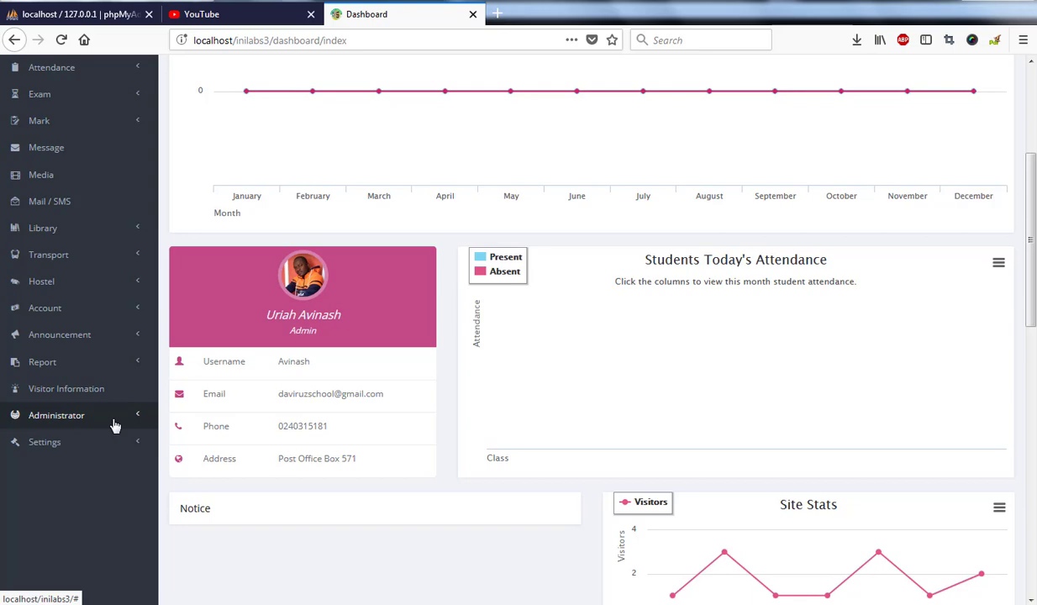
mouse_move(103, 423)
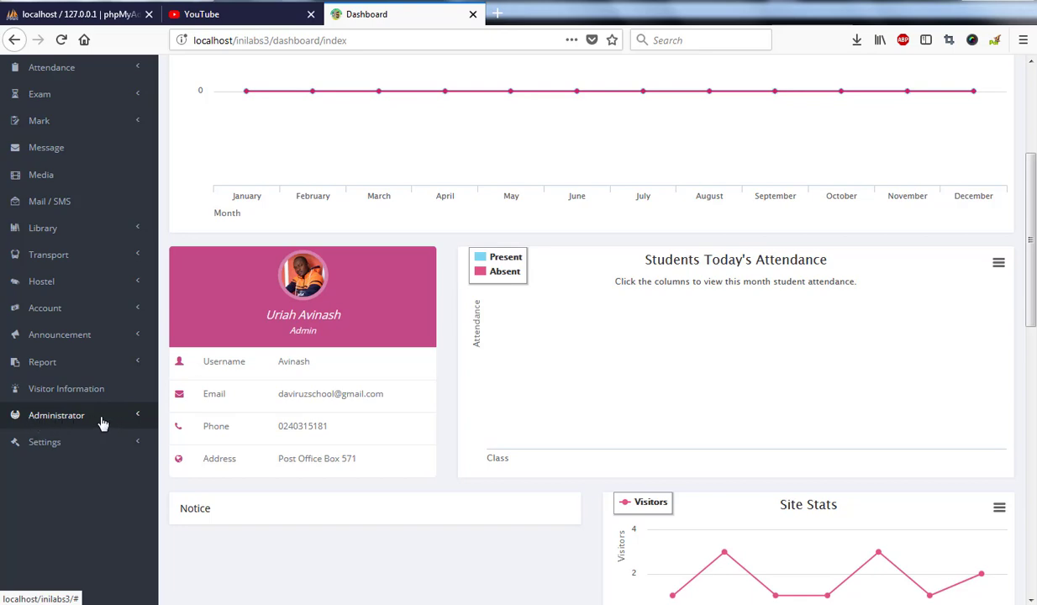
mouse_move(44, 442)
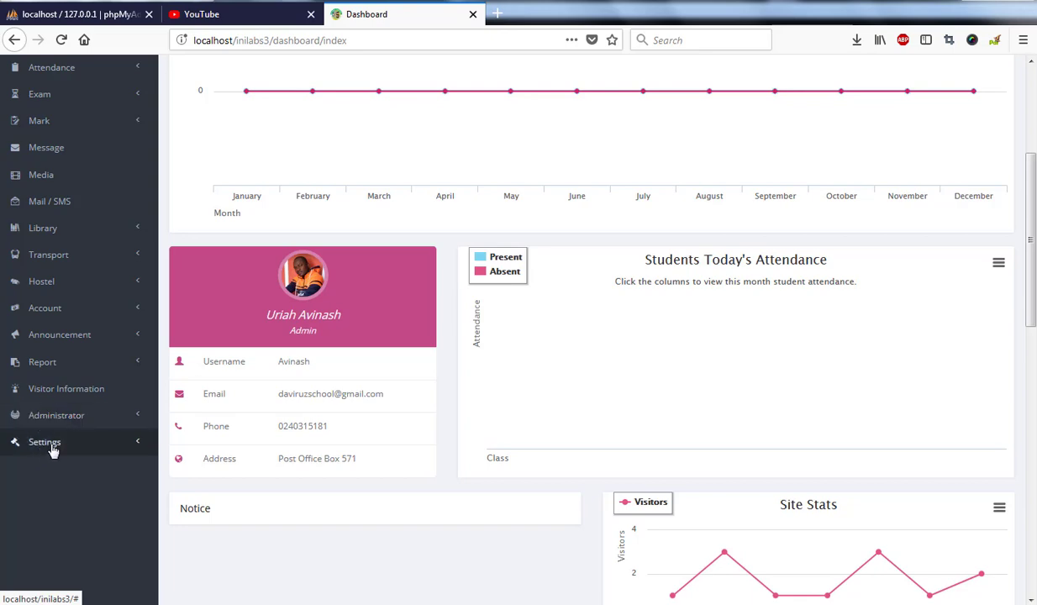
scroll(down, 3)
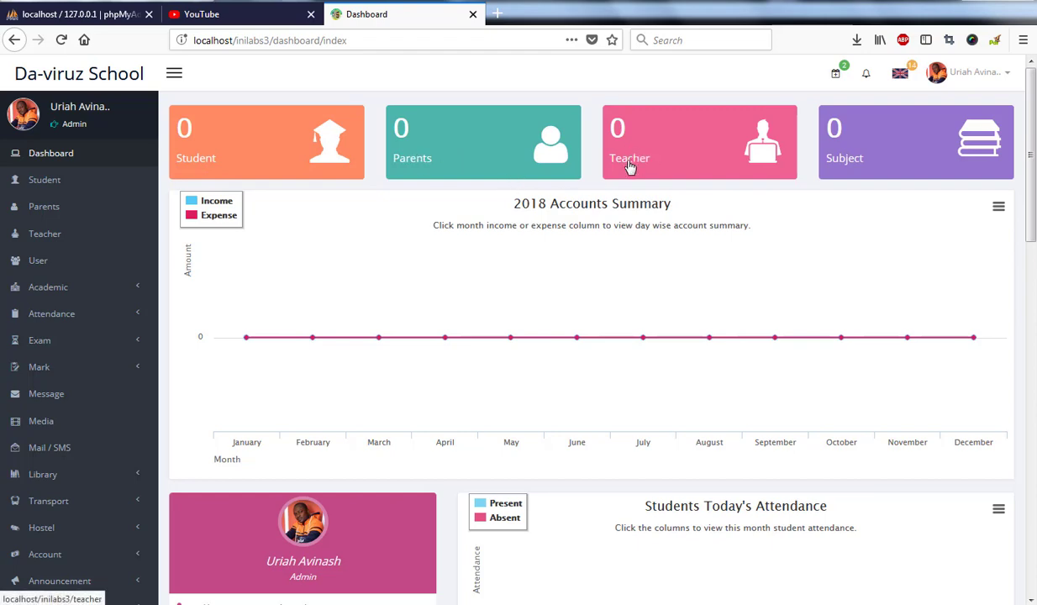
mouse_move(887, 148)
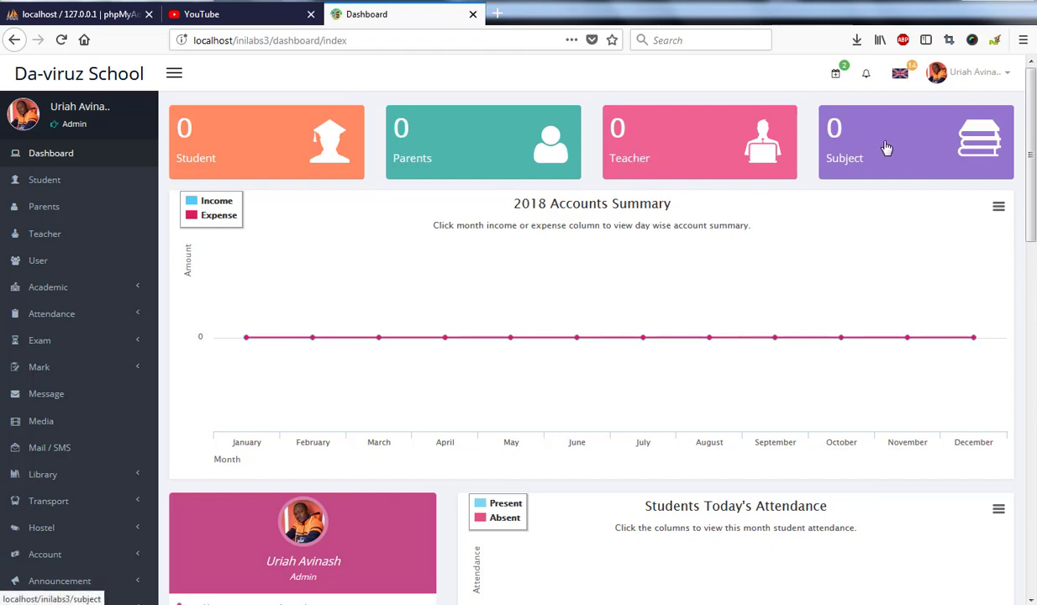
mouse_move(535, 205)
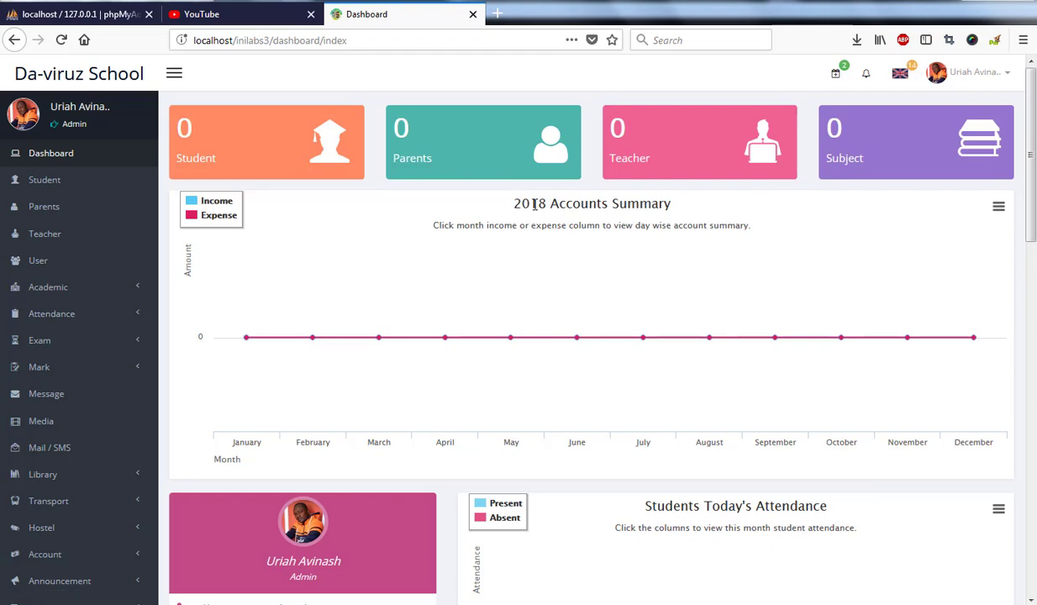
mouse_move(511, 336)
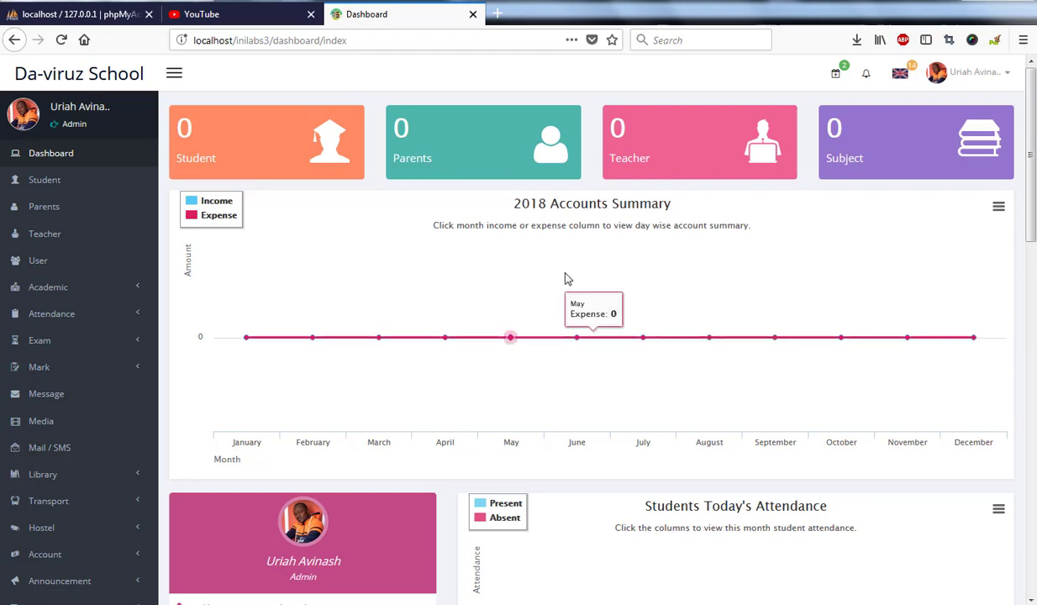
scroll(down, 3)
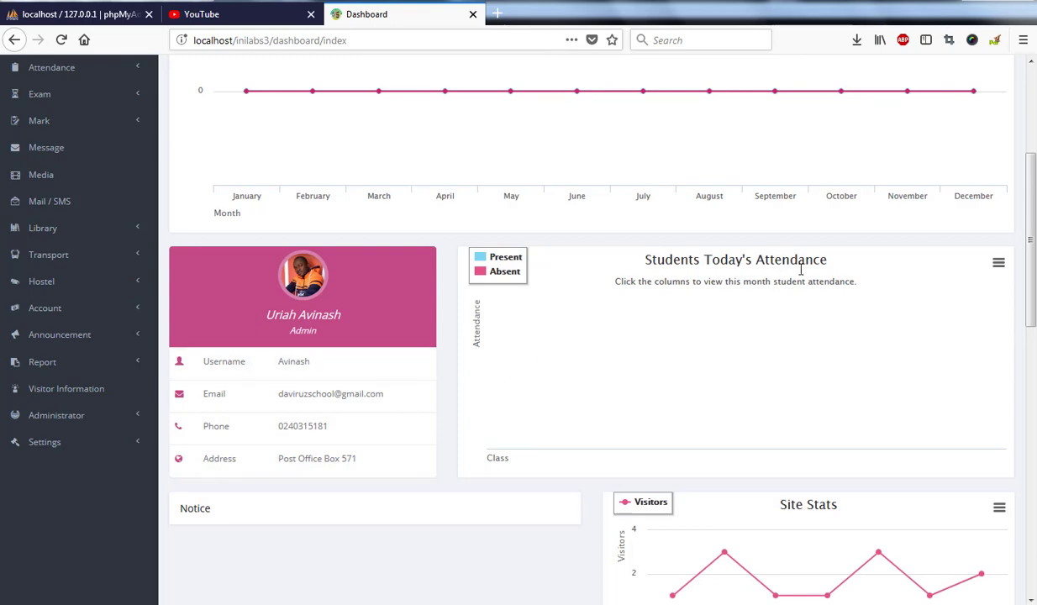
mouse_move(599, 346)
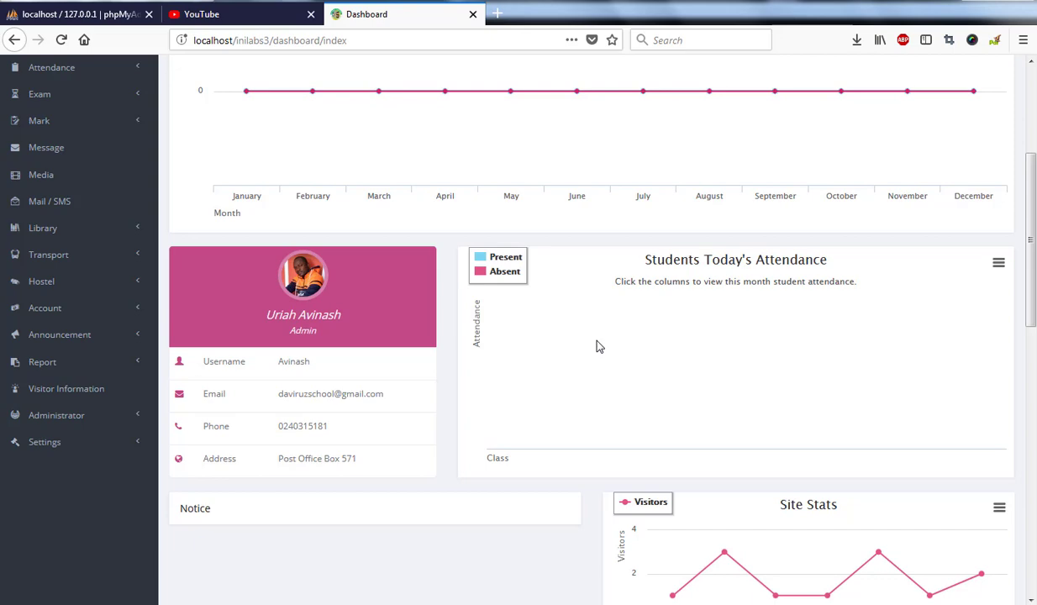
scroll(down, 3)
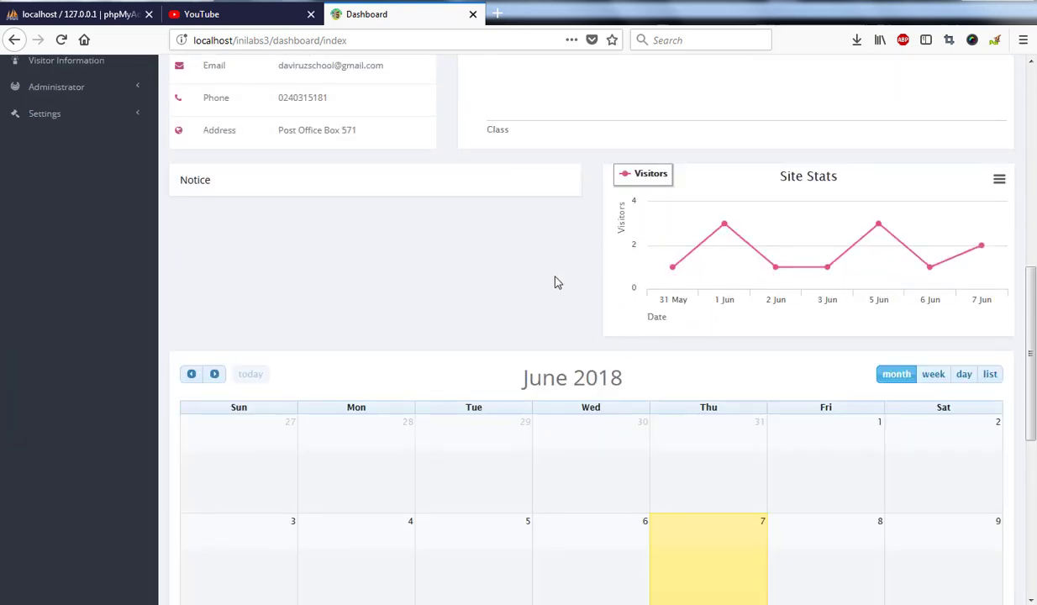
mouse_move(929, 267)
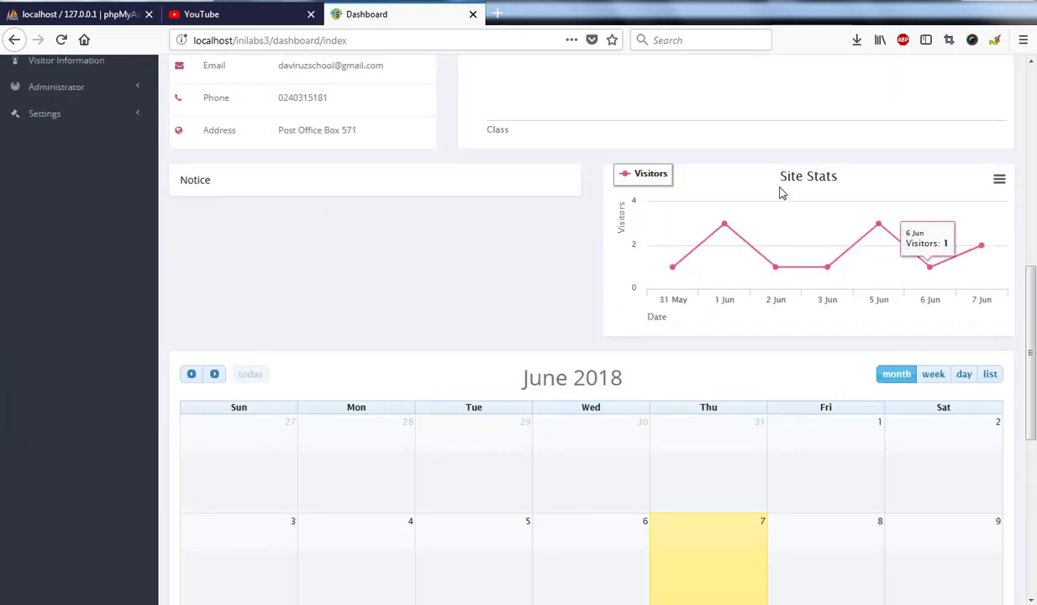
scroll(down, 3)
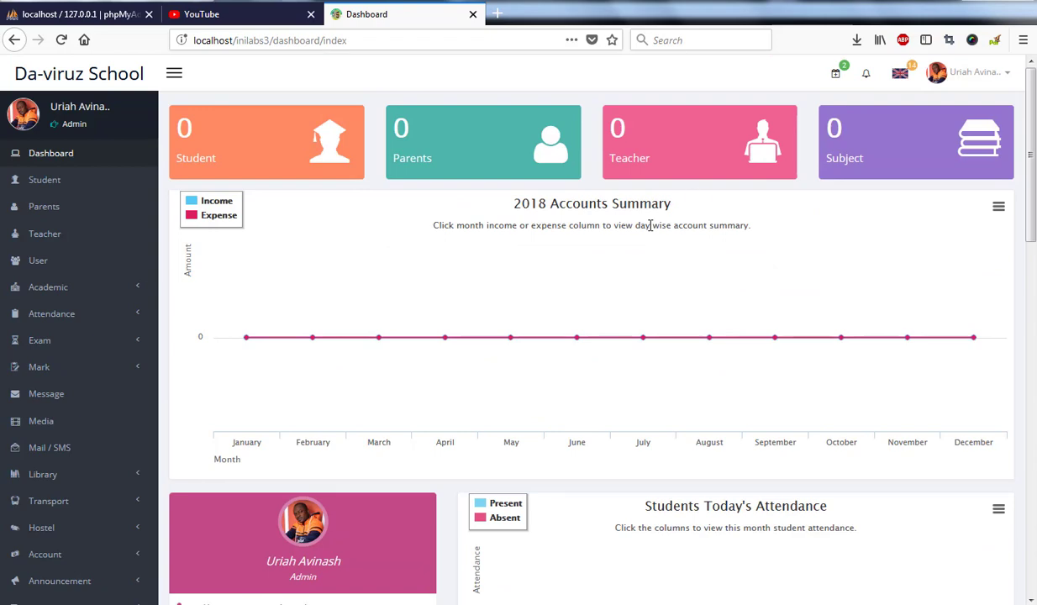
scroll(down, 3)
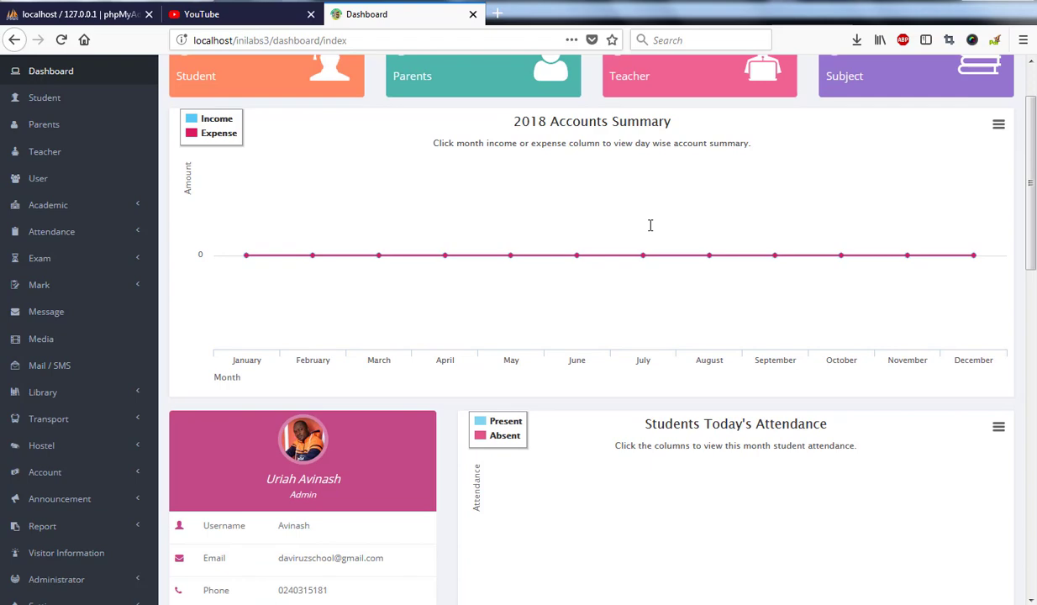
scroll(down, 3)
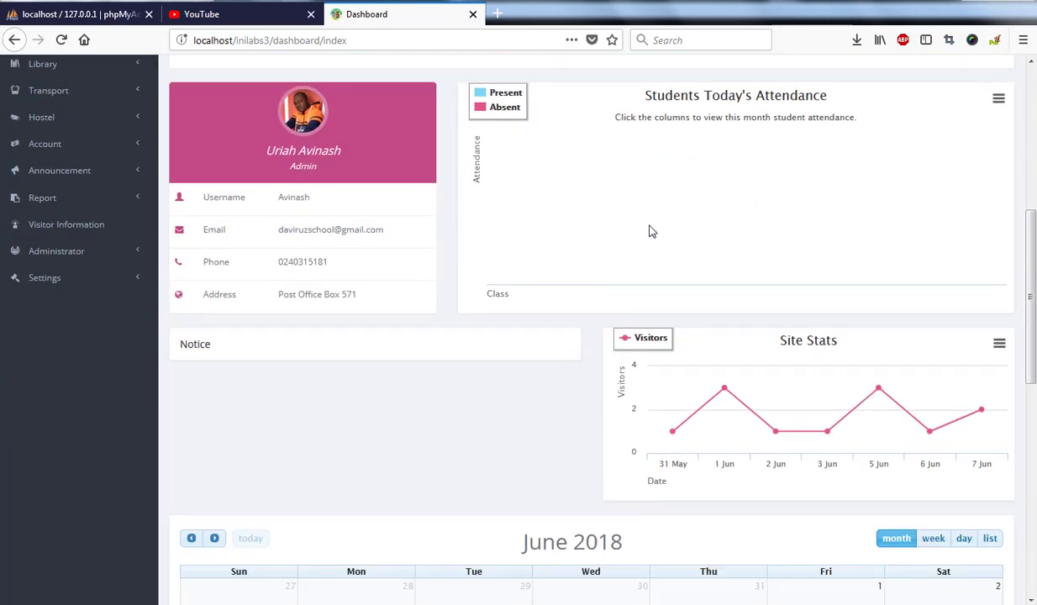